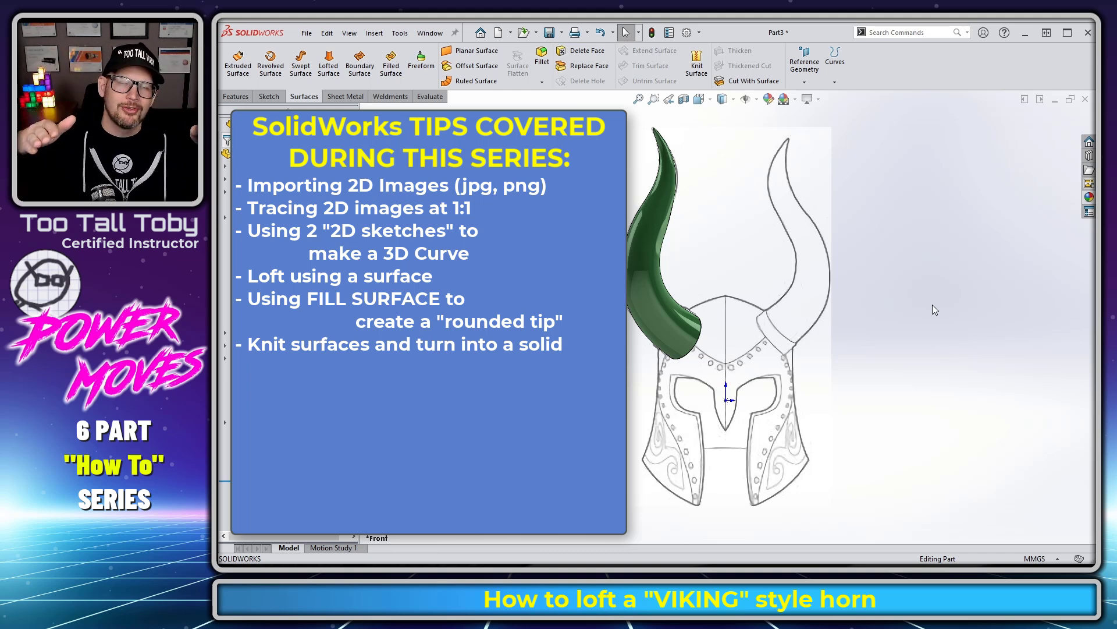
Scroll down the Helm of Yngol build post past the photos to the front, side and back line drawings.
text(Spline)
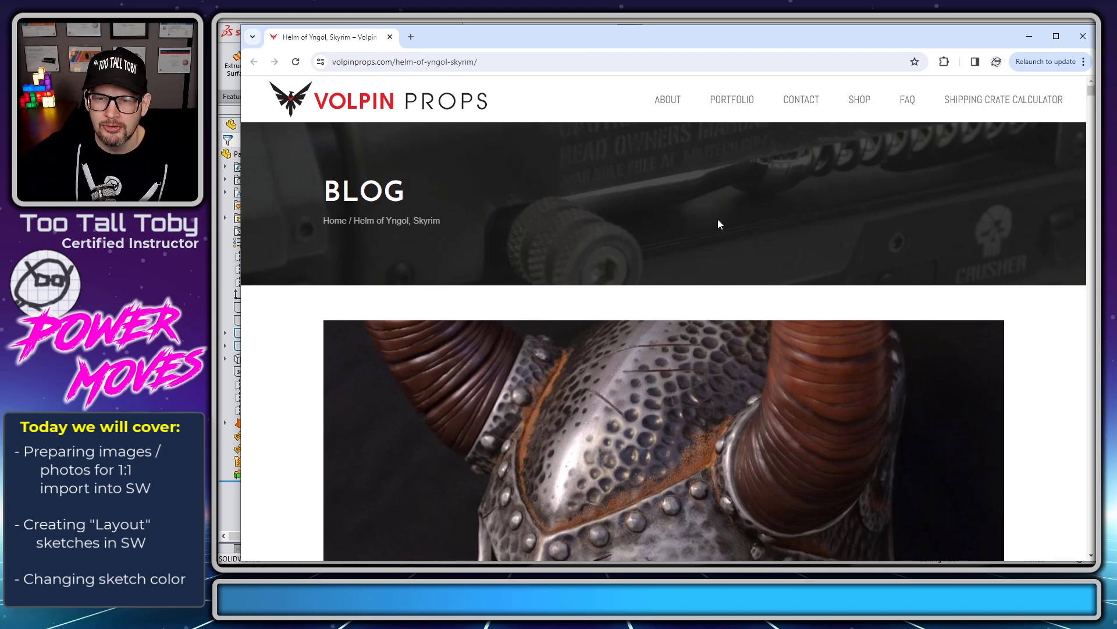
scroll(down, 3)
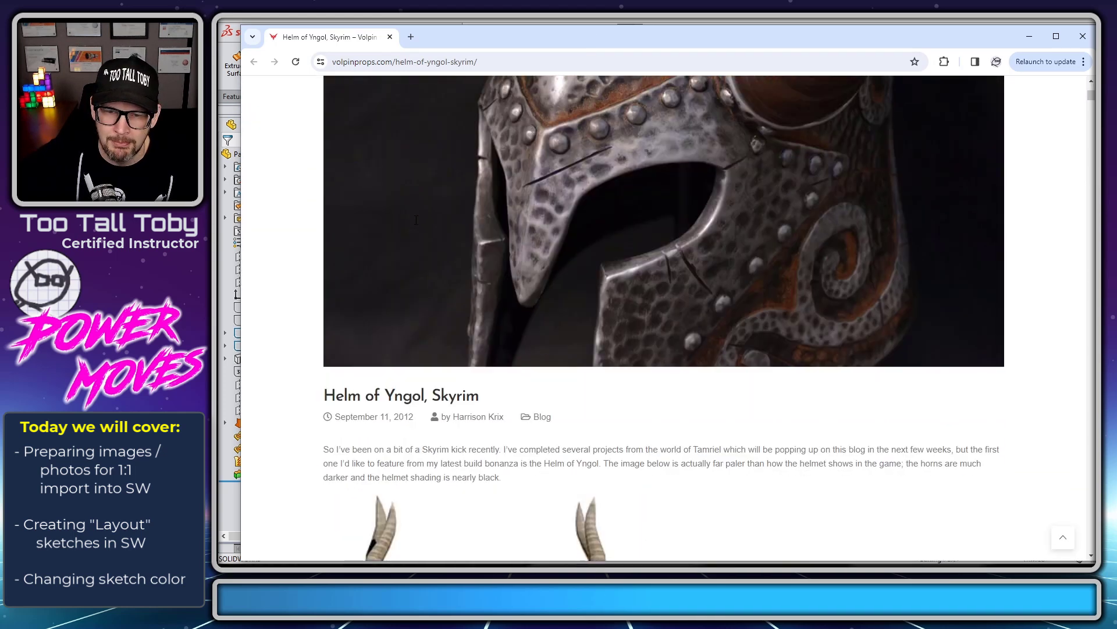
scroll(down, 3)
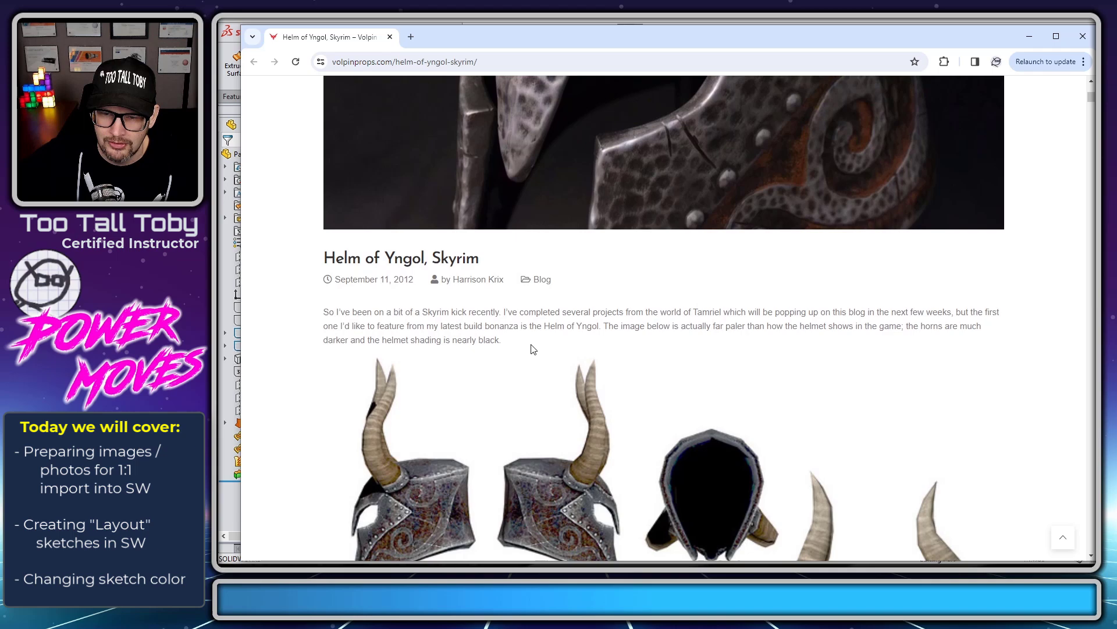
scroll(down, 3)
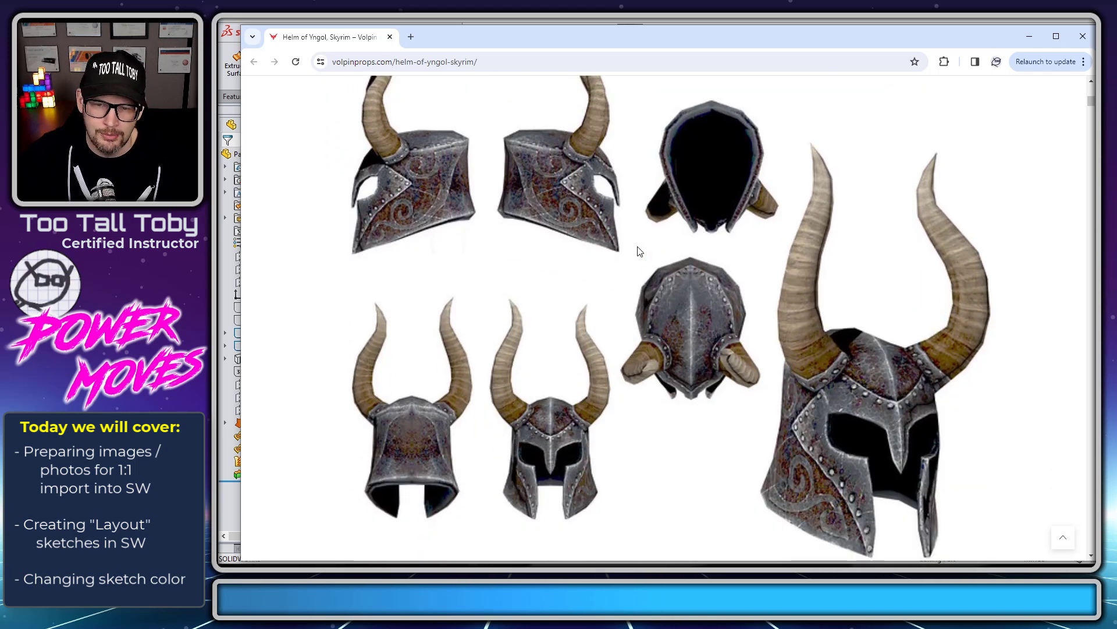
scroll(down, 3)
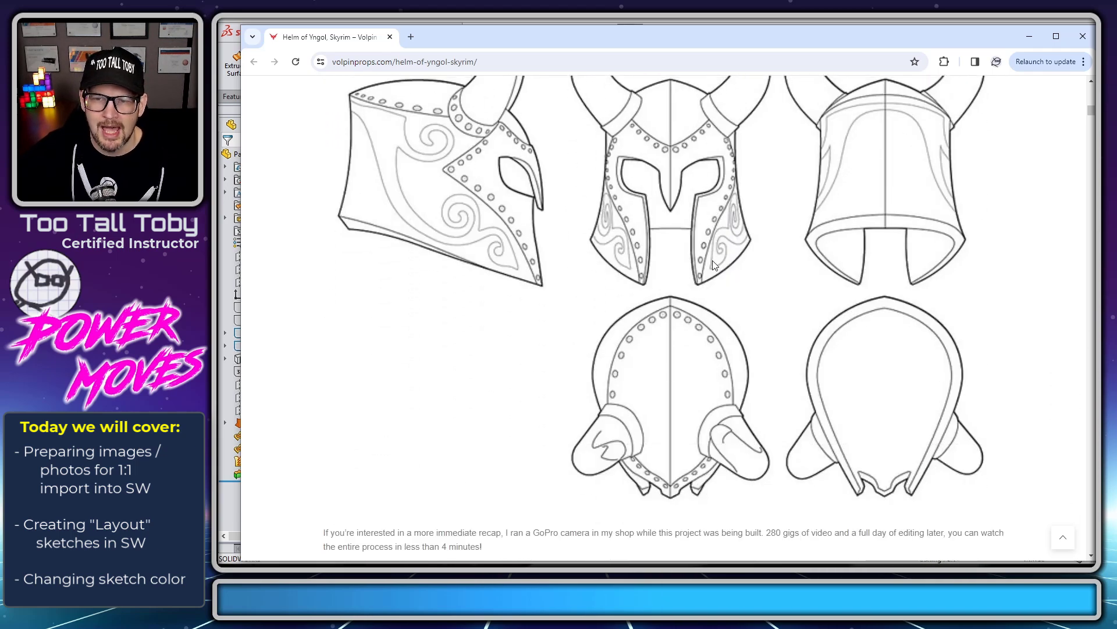
scroll(down, 3)
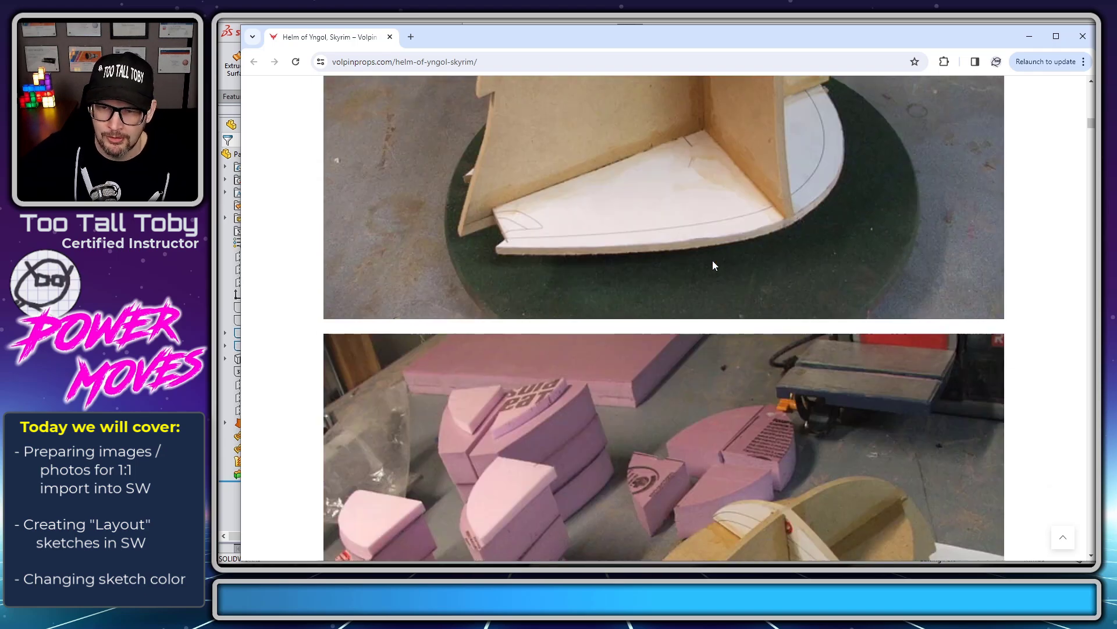
scroll(down, 3)
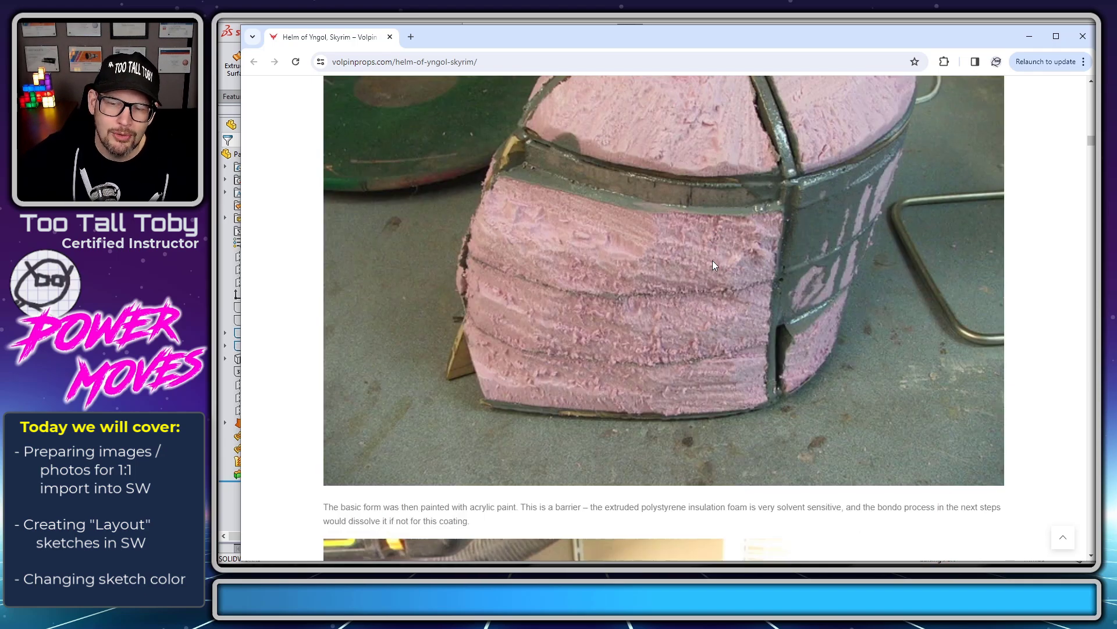
scroll(down, 3)
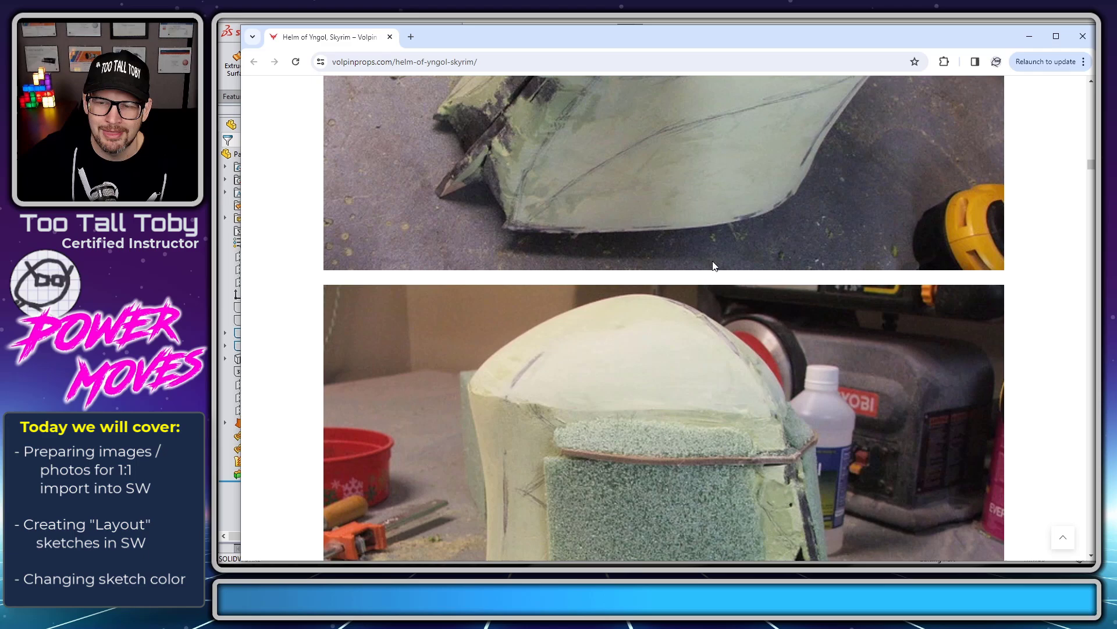
scroll(down, 3)
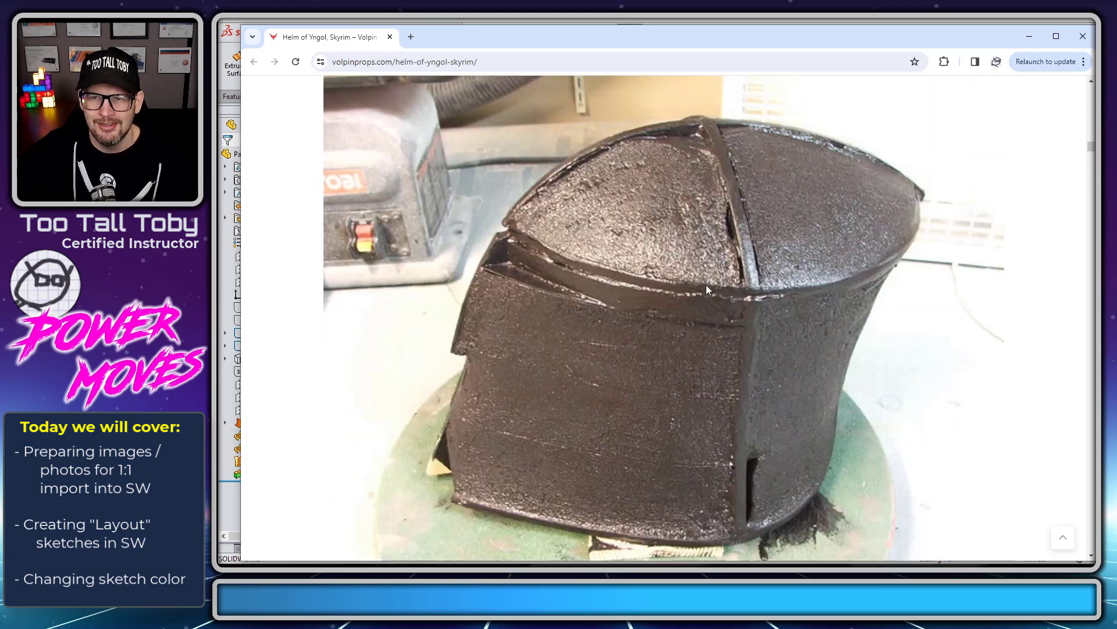
scroll(down, 3)
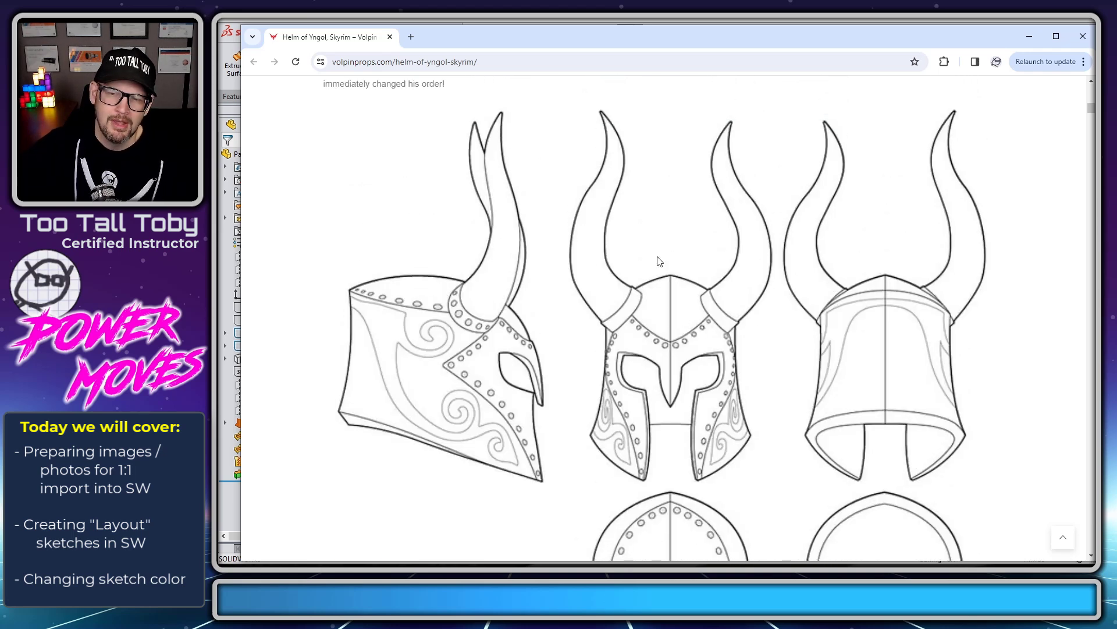
mouse_move(654, 222)
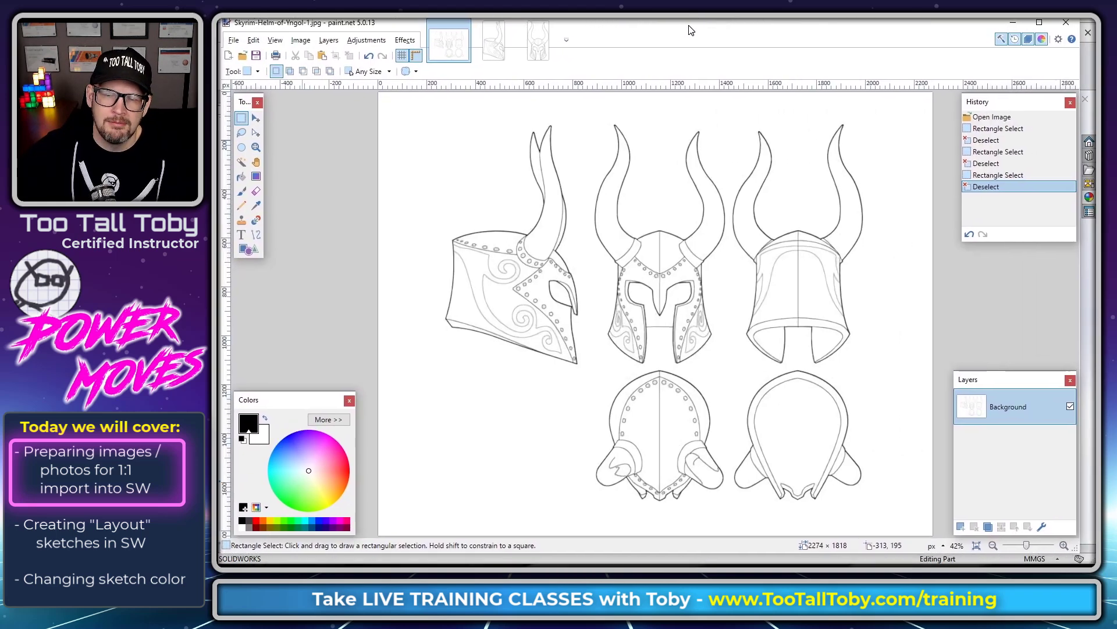
Flip between the full helmet sheet, RIGHT SIDE Horn.png and FRONT VIEW.png to compare the crops.
click(497, 37)
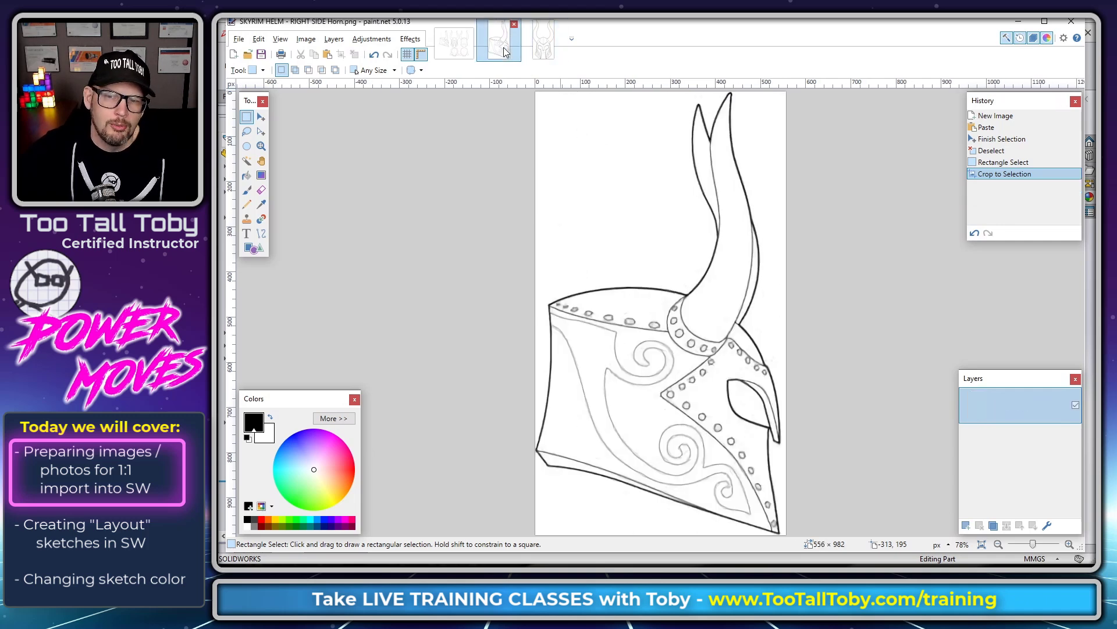
click(454, 39)
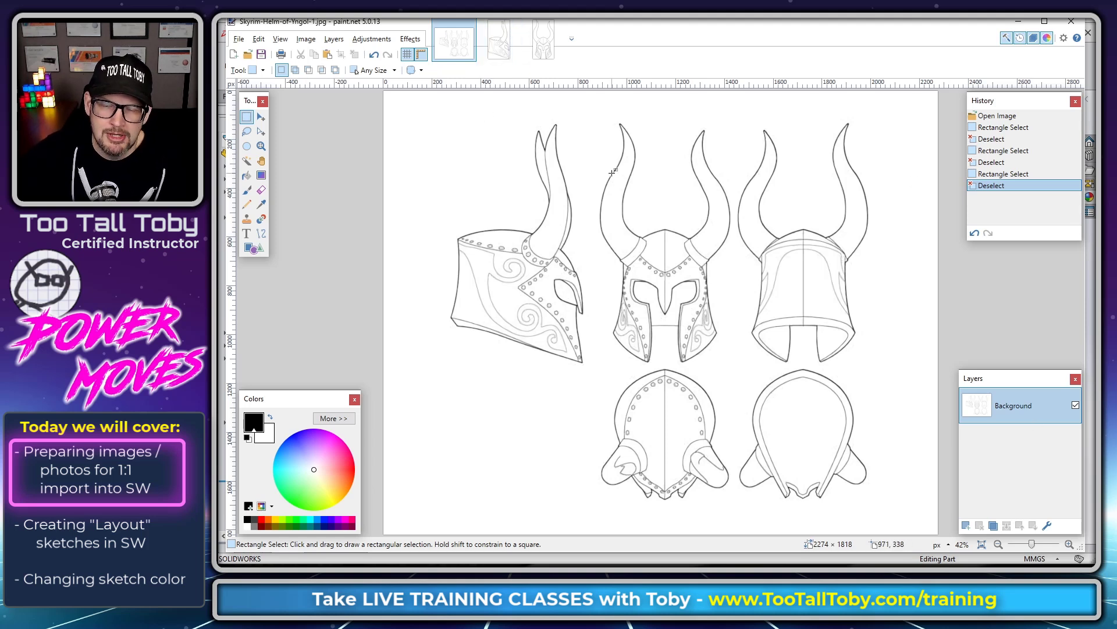
mouse_move(551, 207)
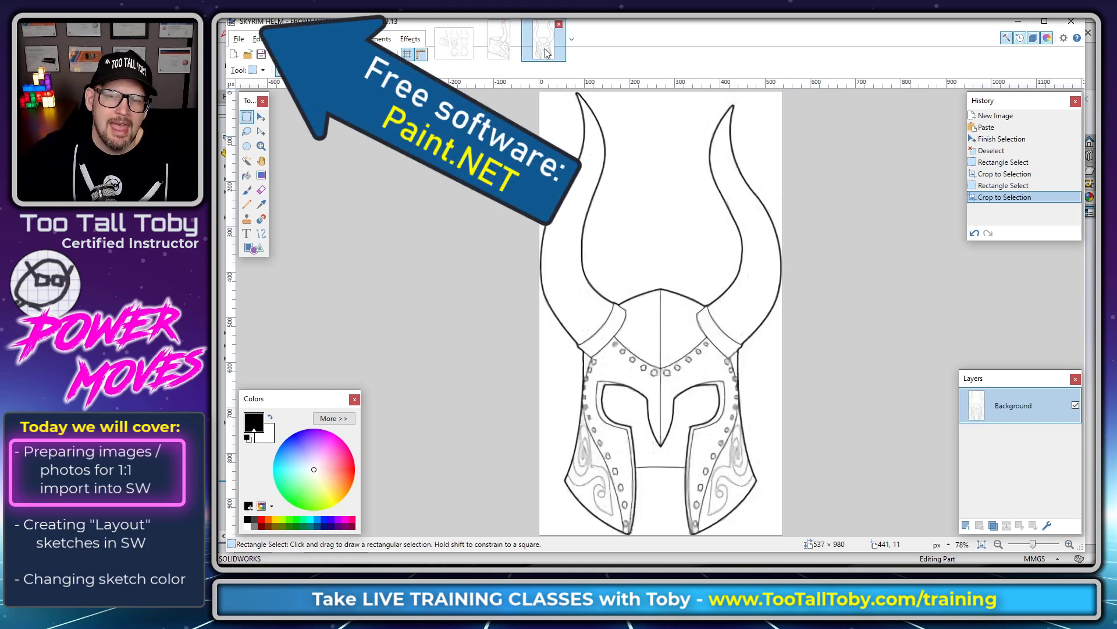
click(499, 39)
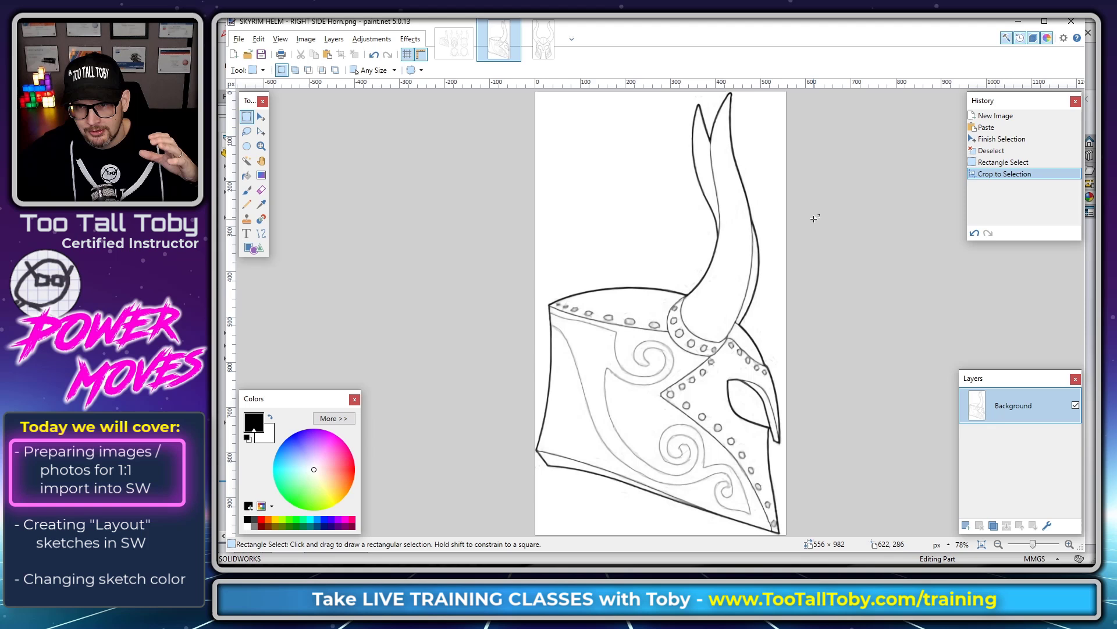
mouse_move(798, 159)
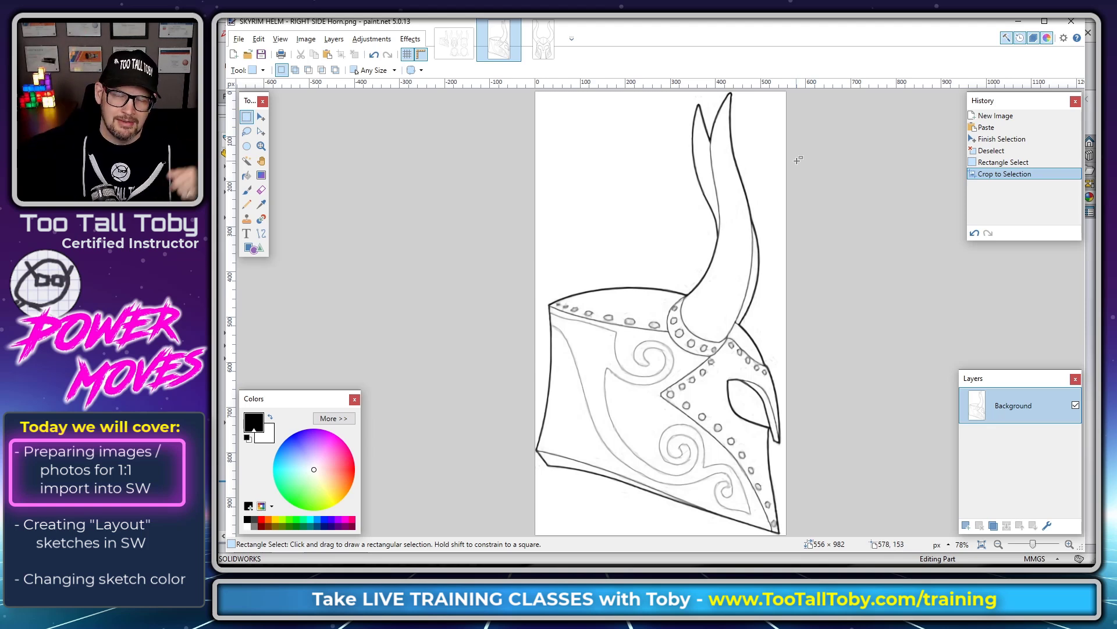
click(544, 37)
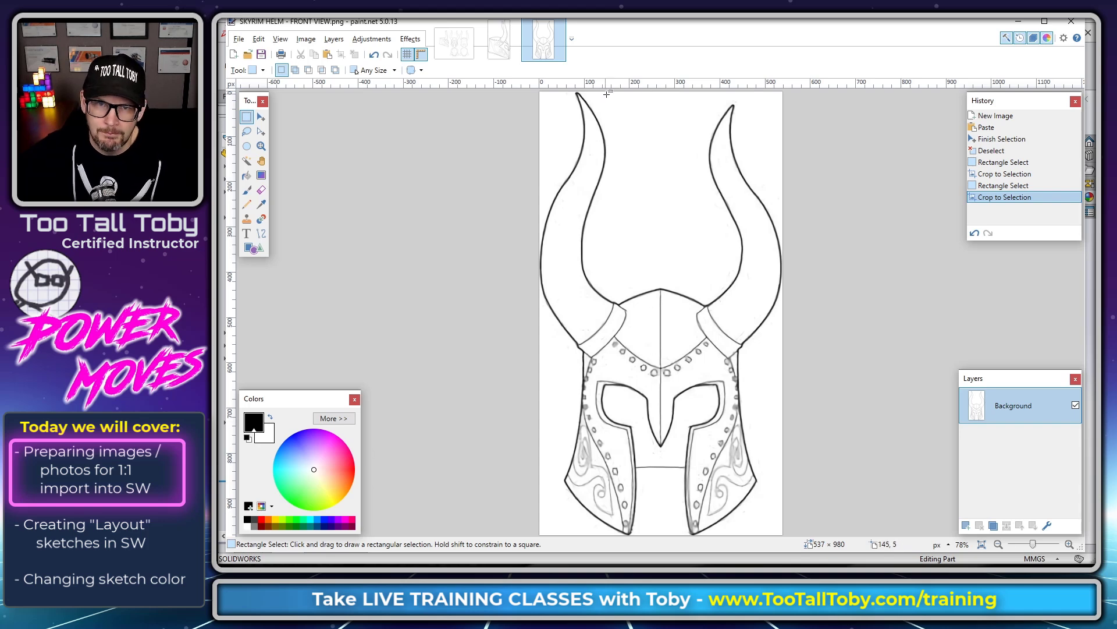
click(500, 39)
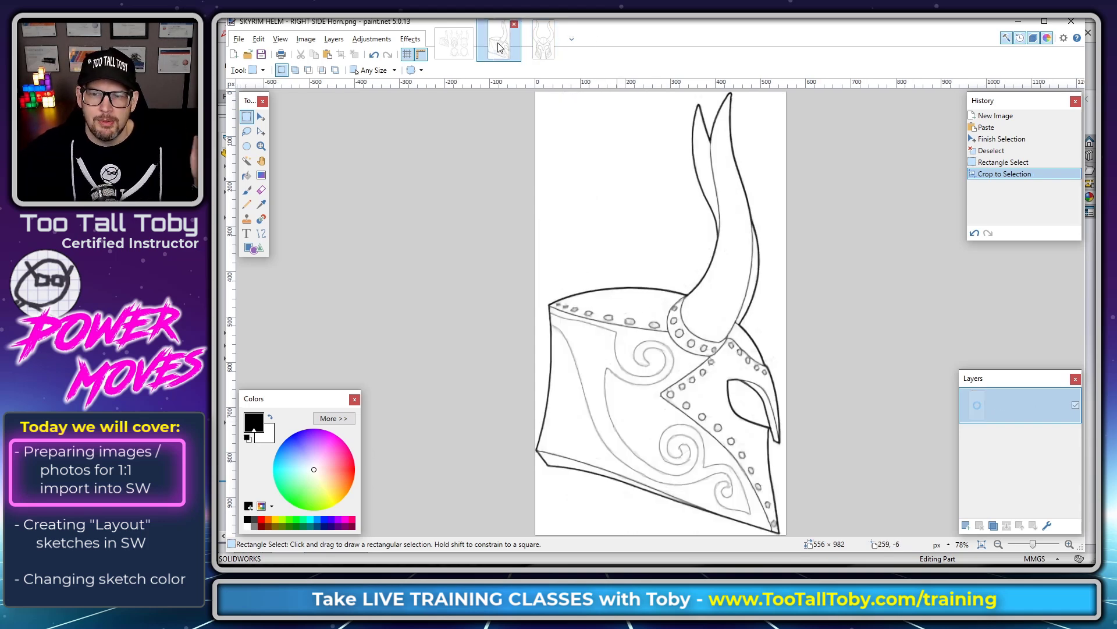
click(544, 39)
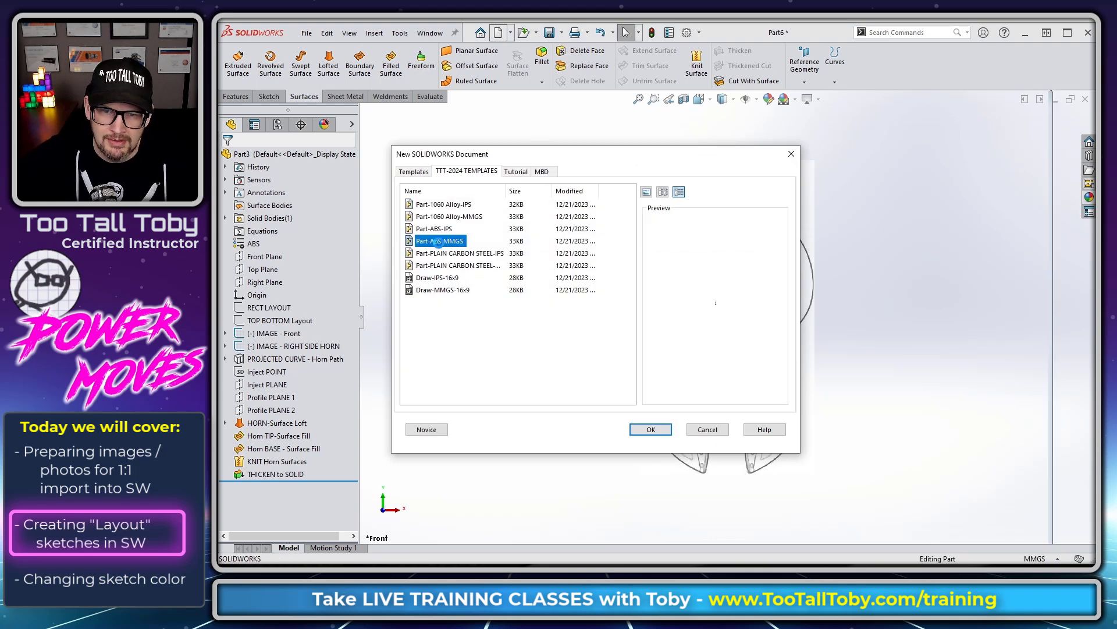
Create a Part-ABS-MMGS part and sketch a 200 × 250 center rectangle at the origin on the Front Plane.
click(649, 428)
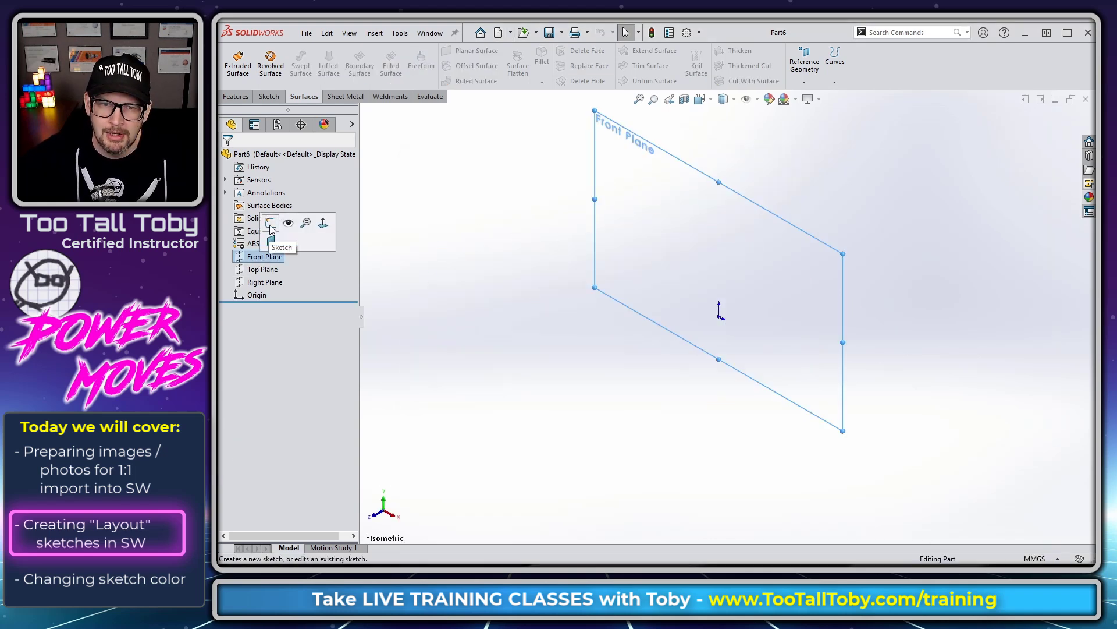
click(269, 224)
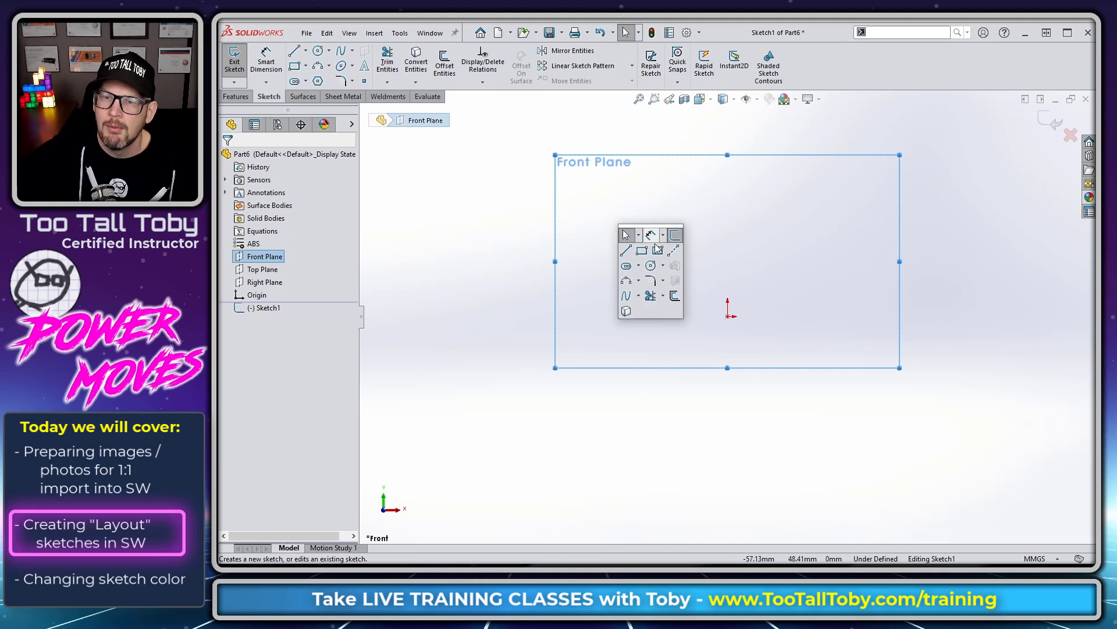
click(640, 249)
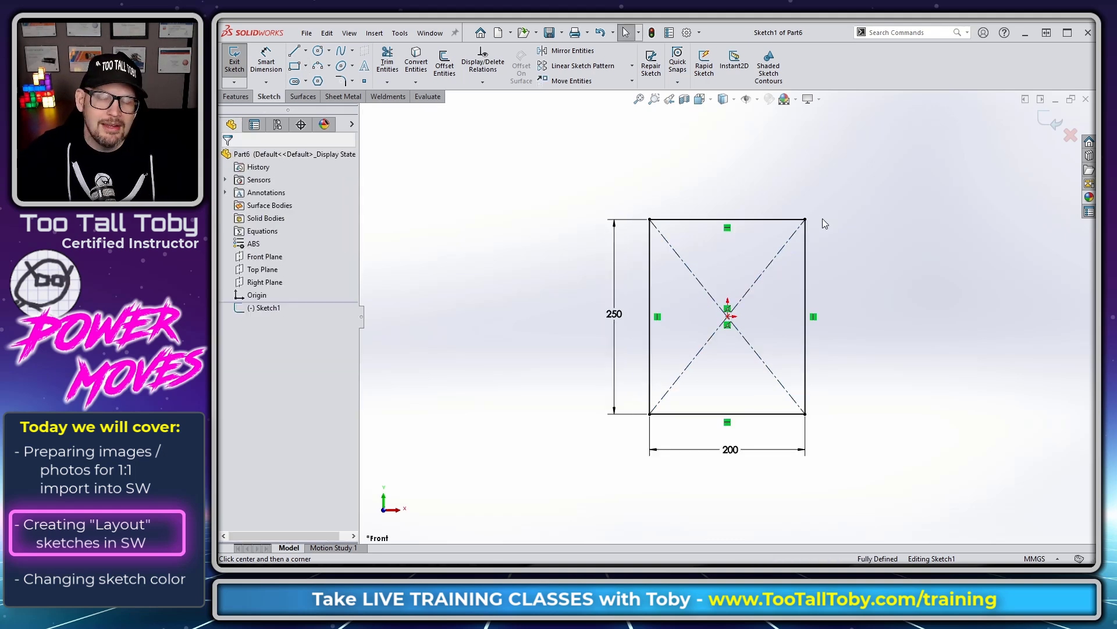
mouse_move(706, 180)
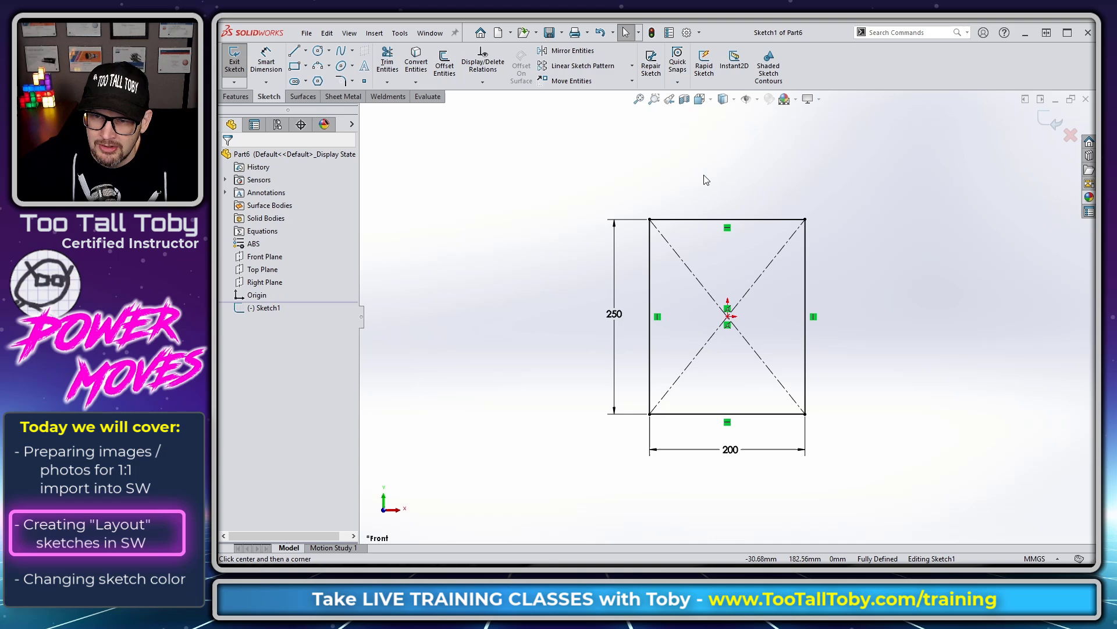
click(295, 50)
text(LAYOUT)
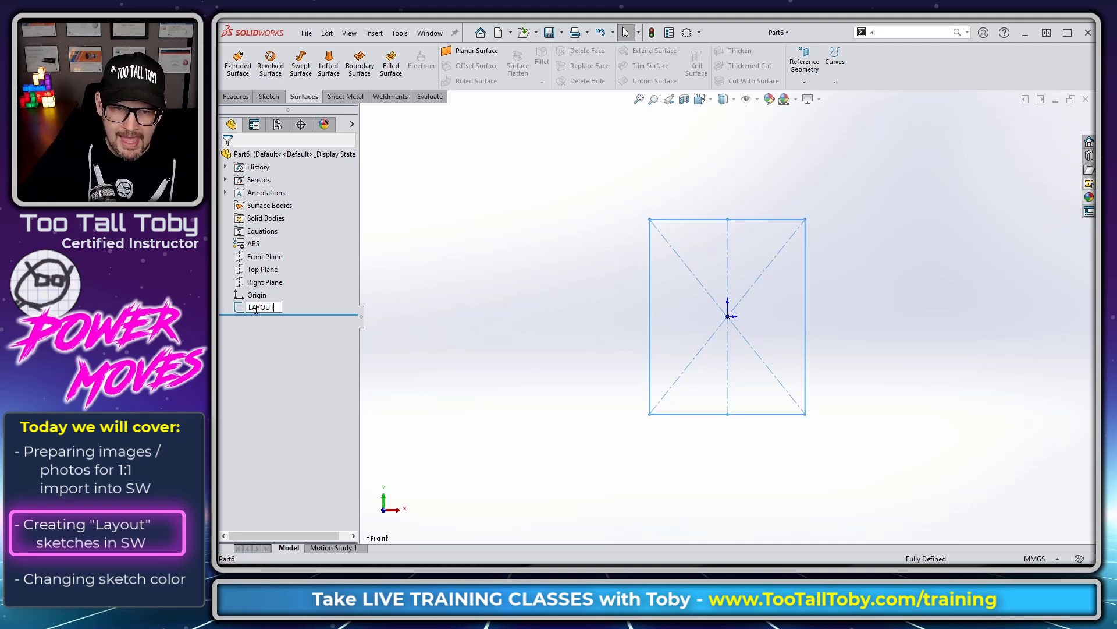
Rename the sketch LAYOUT RECT - FRONT VIEW and set its Sketch Color to red.
text(RECT -)
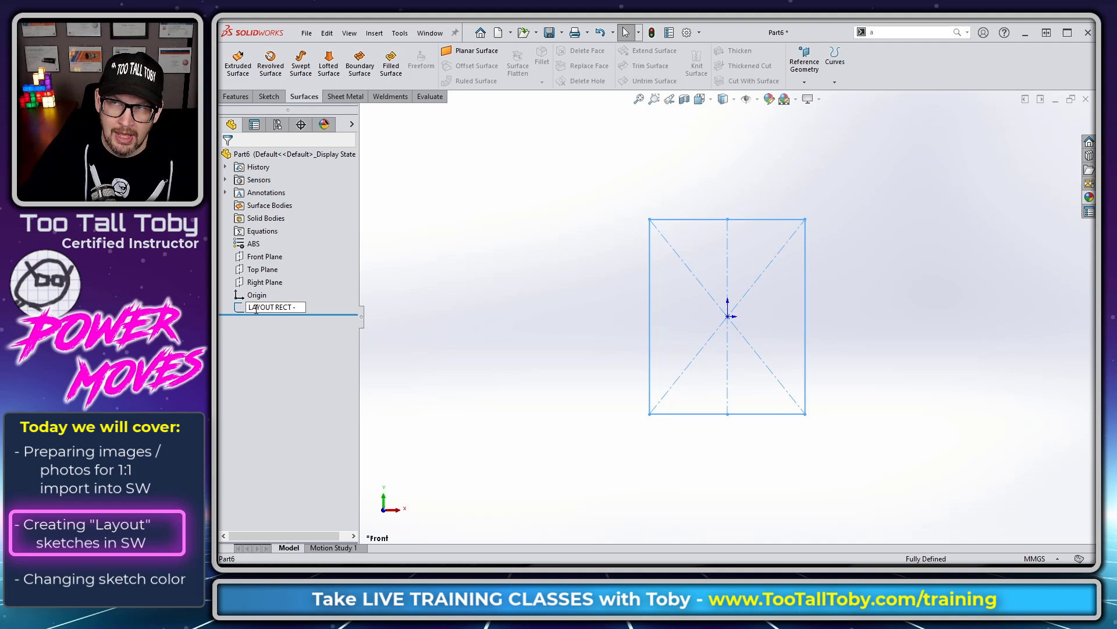
text(FRONT VIEW)
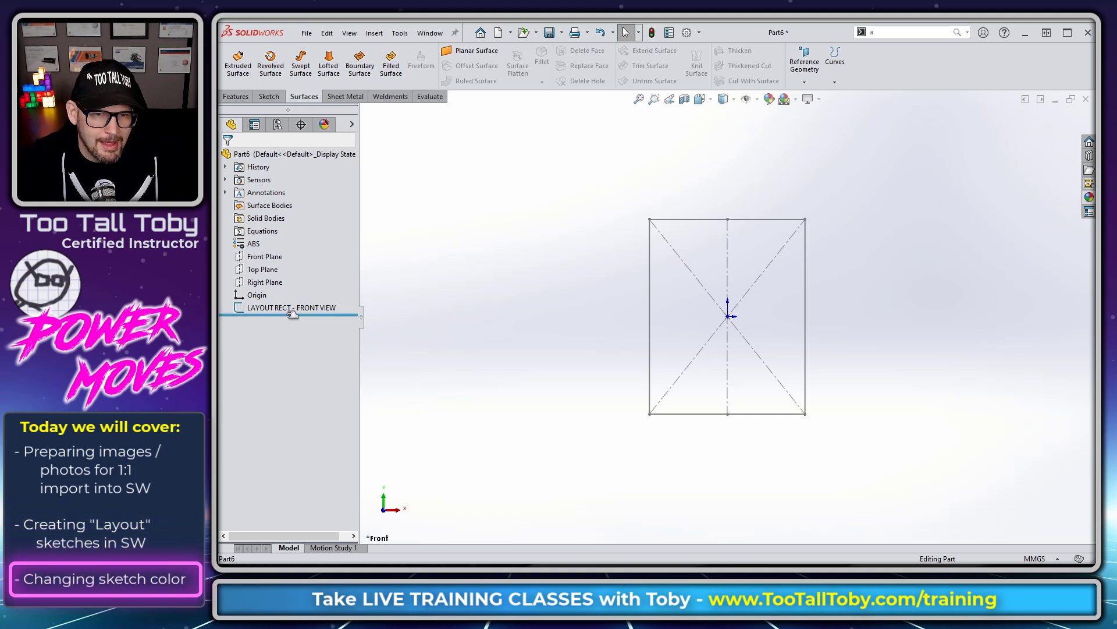
right_click(289, 308)
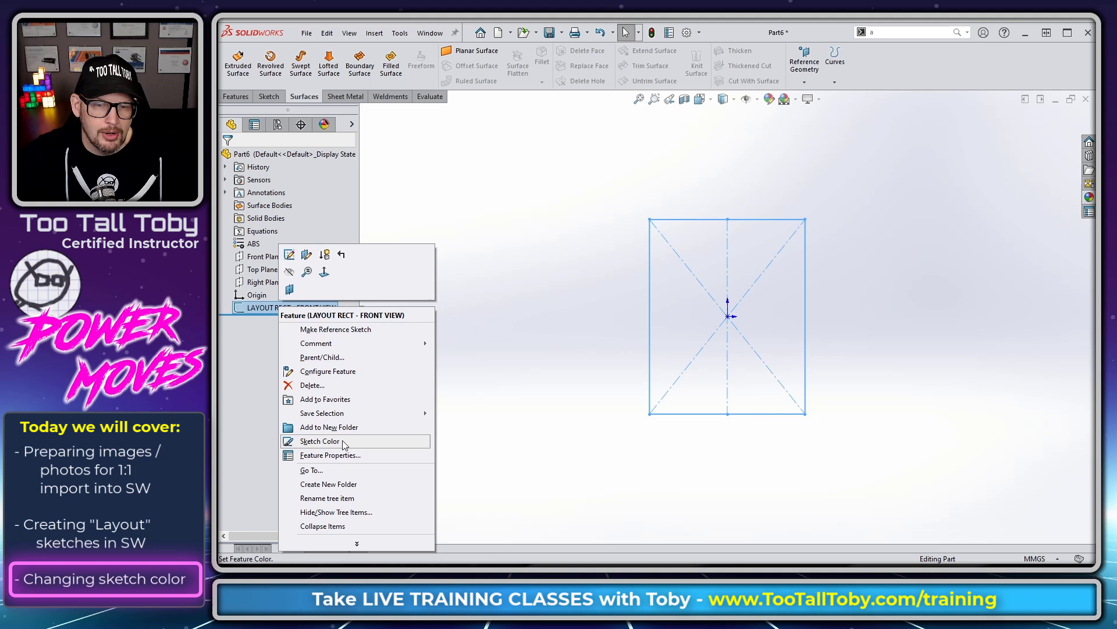
click(320, 439)
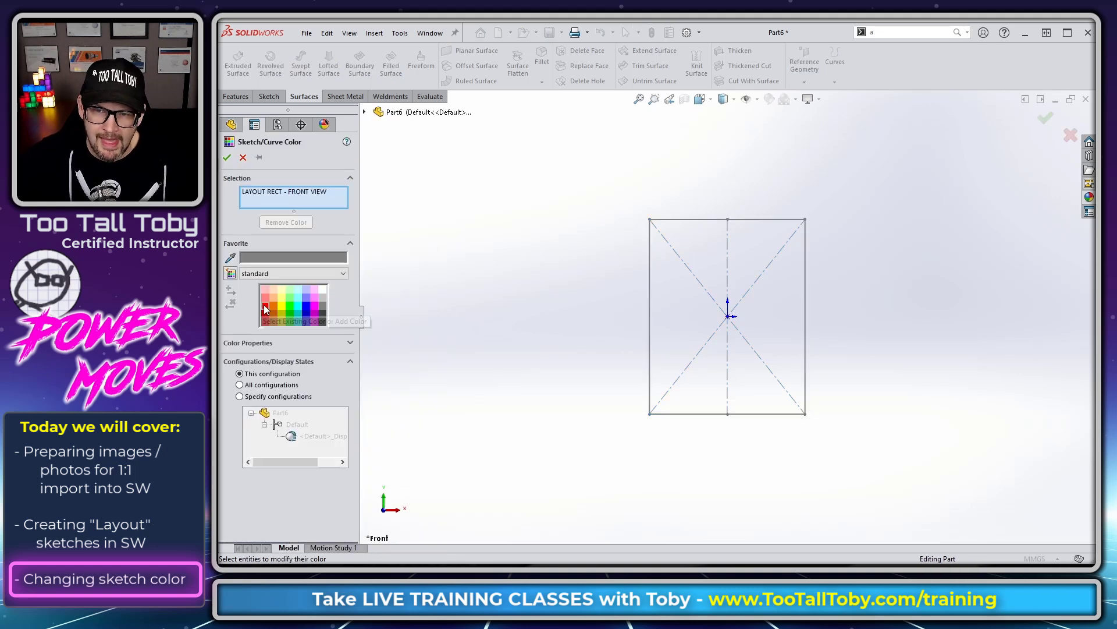
click(269, 303)
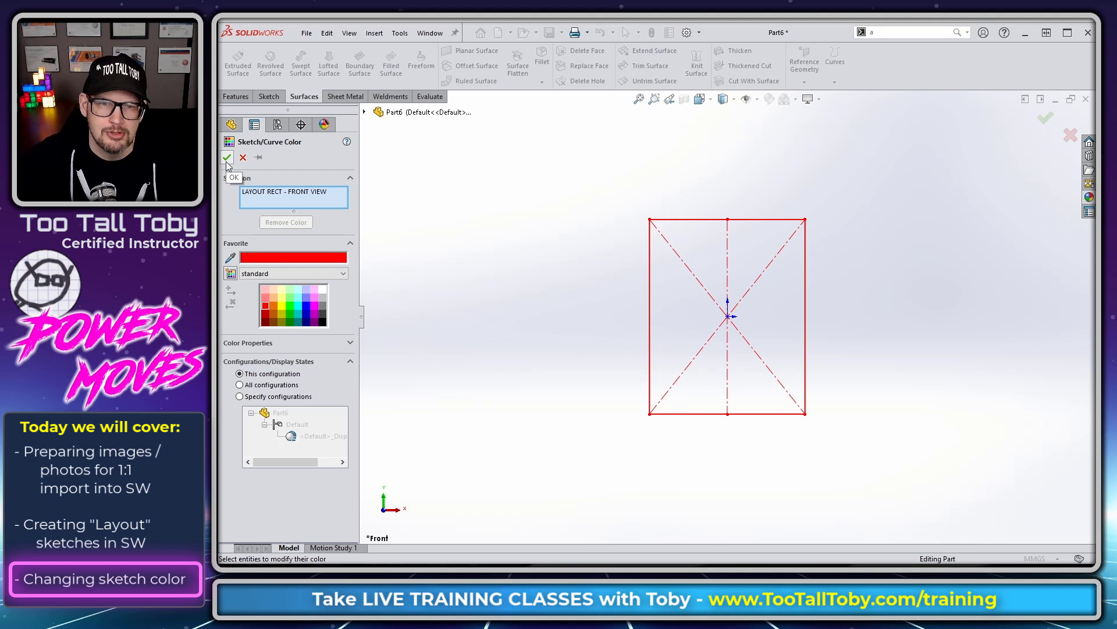
click(227, 157)
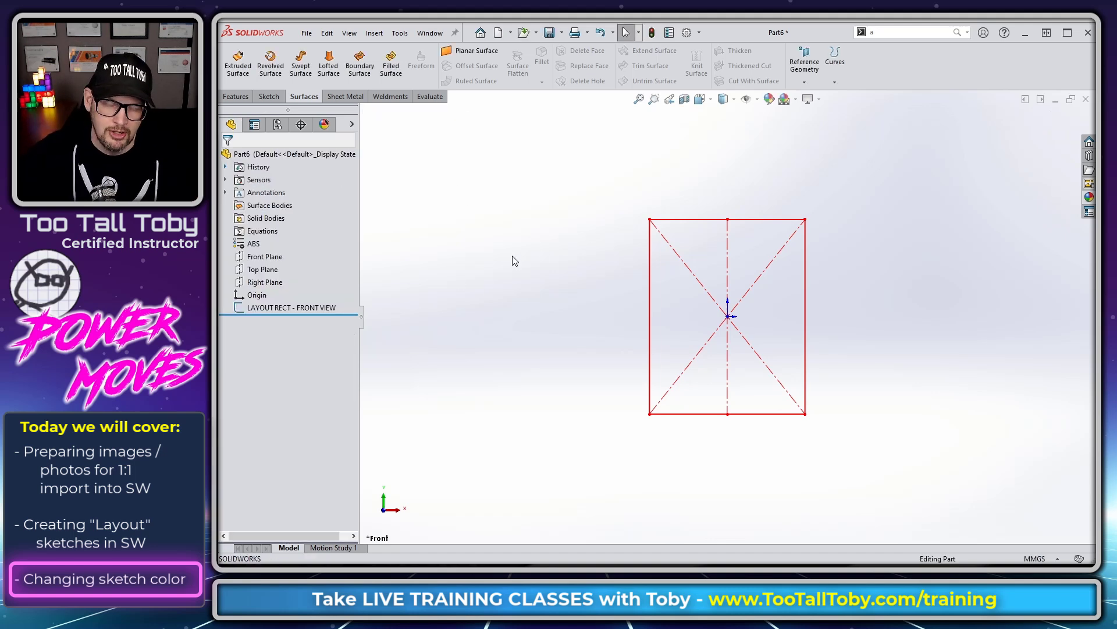
mouse_move(955, 337)
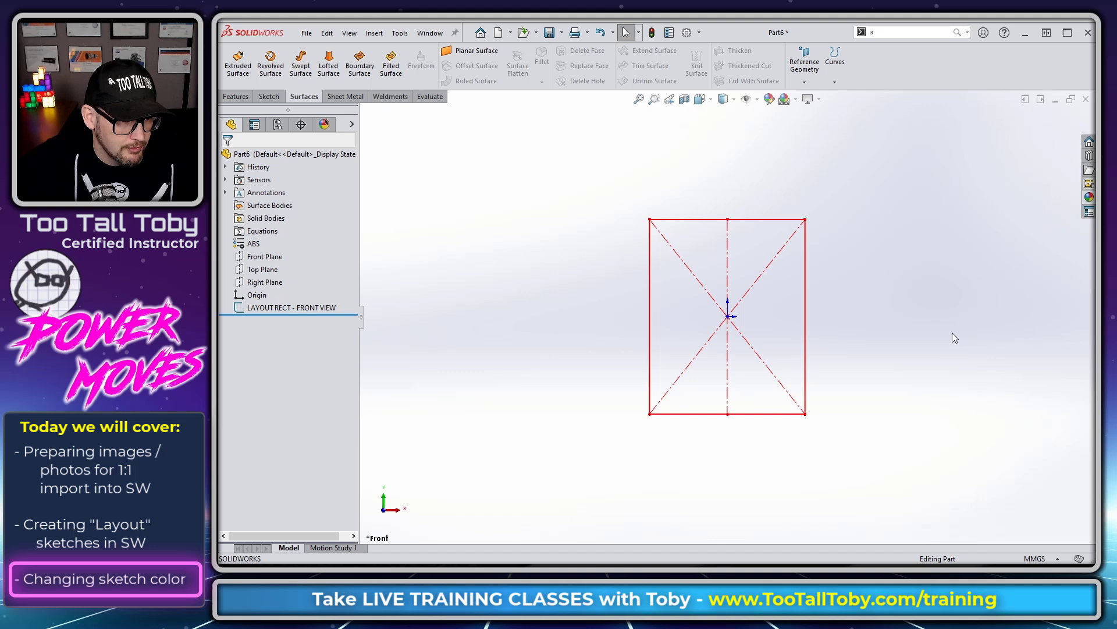
mouse_move(497, 329)
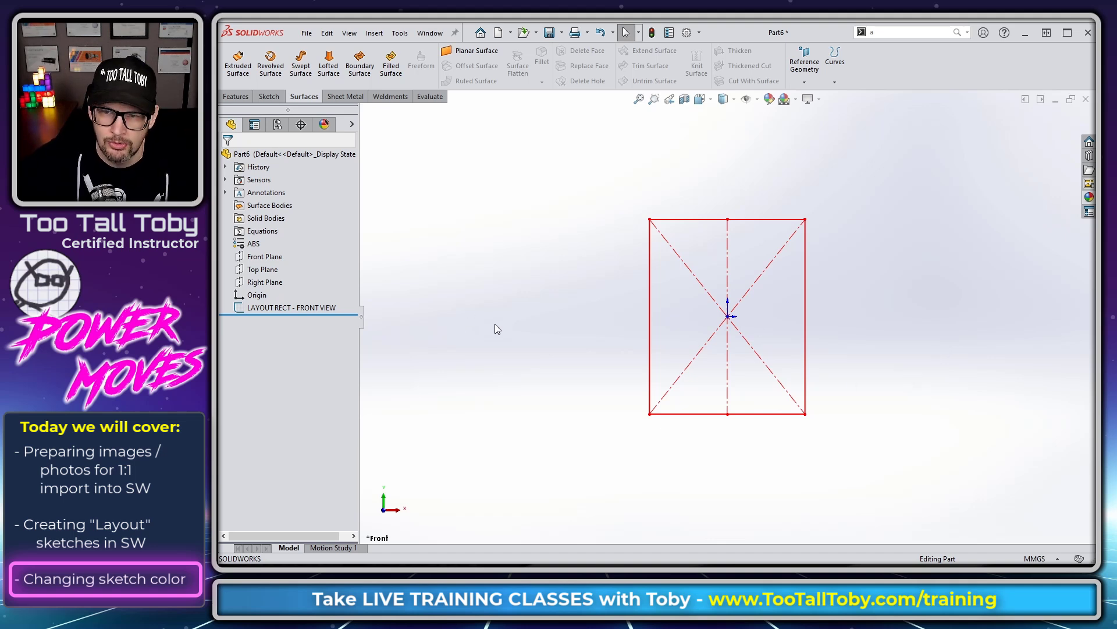
mouse_move(509, 281)
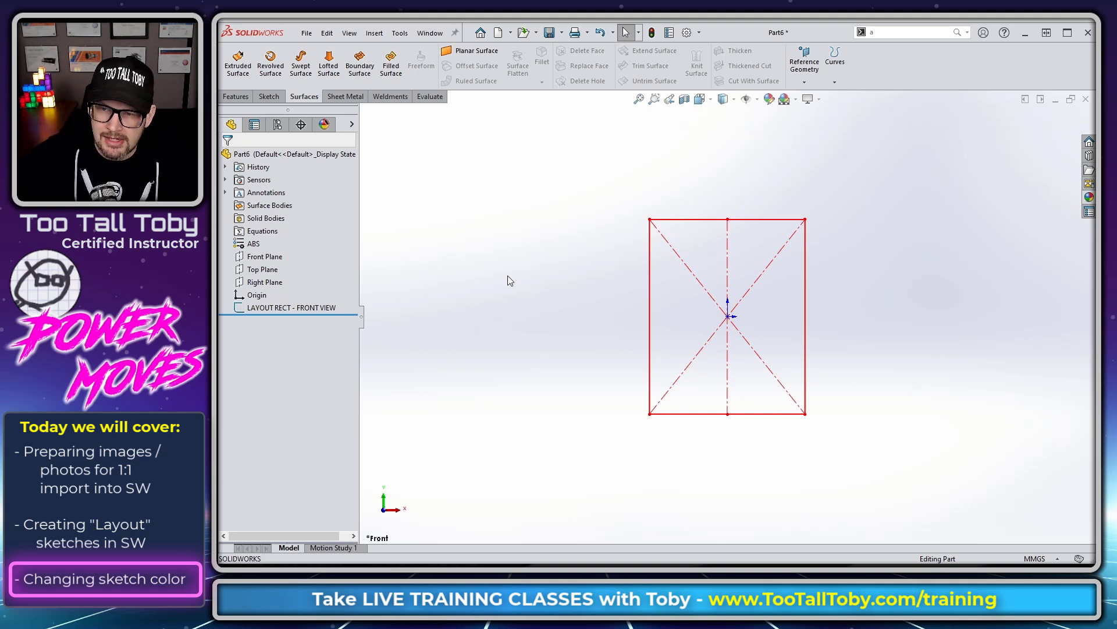
mouse_move(500, 260)
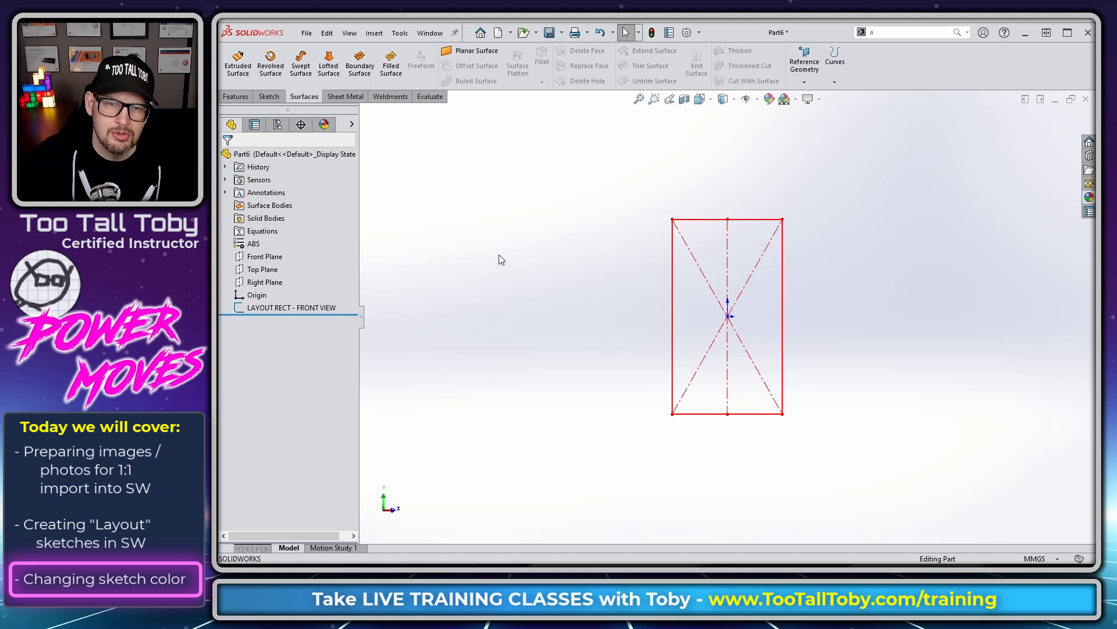
Sketch horizontal centerlines on the Right Plane level with the rectangle's top and bottom as LAYOUT - Side.
click(264, 282)
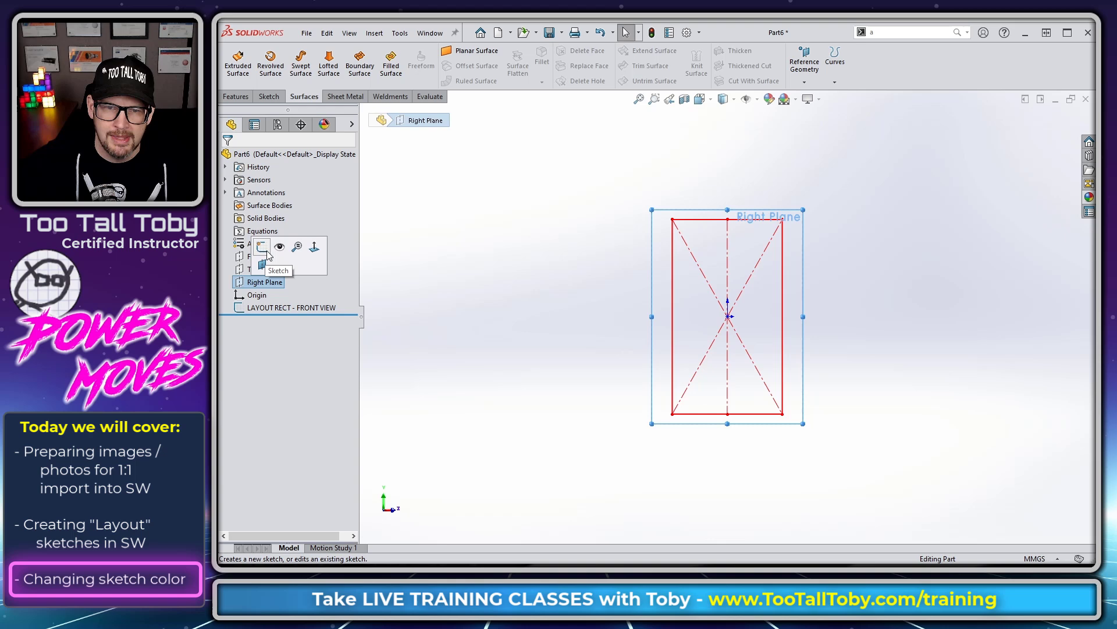
click(263, 246)
text(LAYOUT - Side)
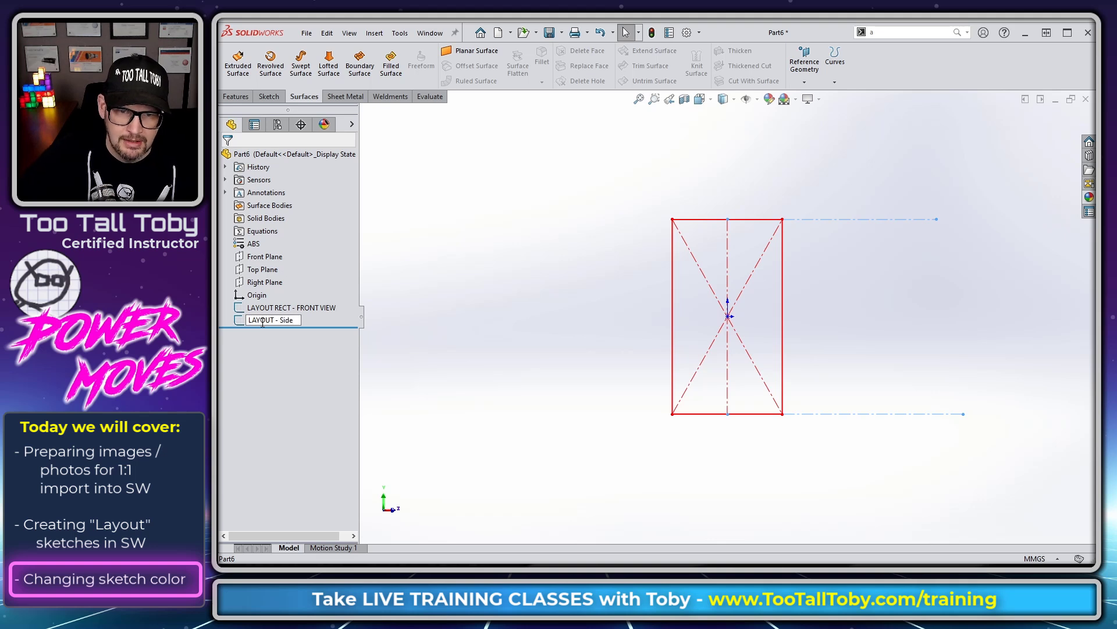
right_click(273, 319)
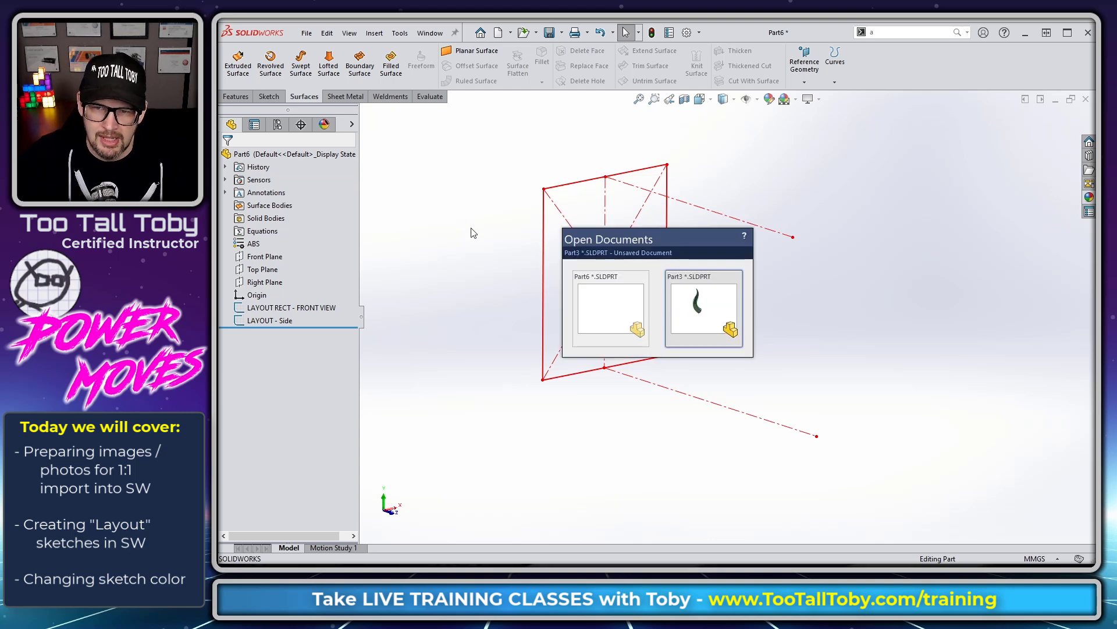
Switch to the horned helmet Part3 and show its RECT LAYOUT sketch over the IMAGE - Front sketch.
click(703, 306)
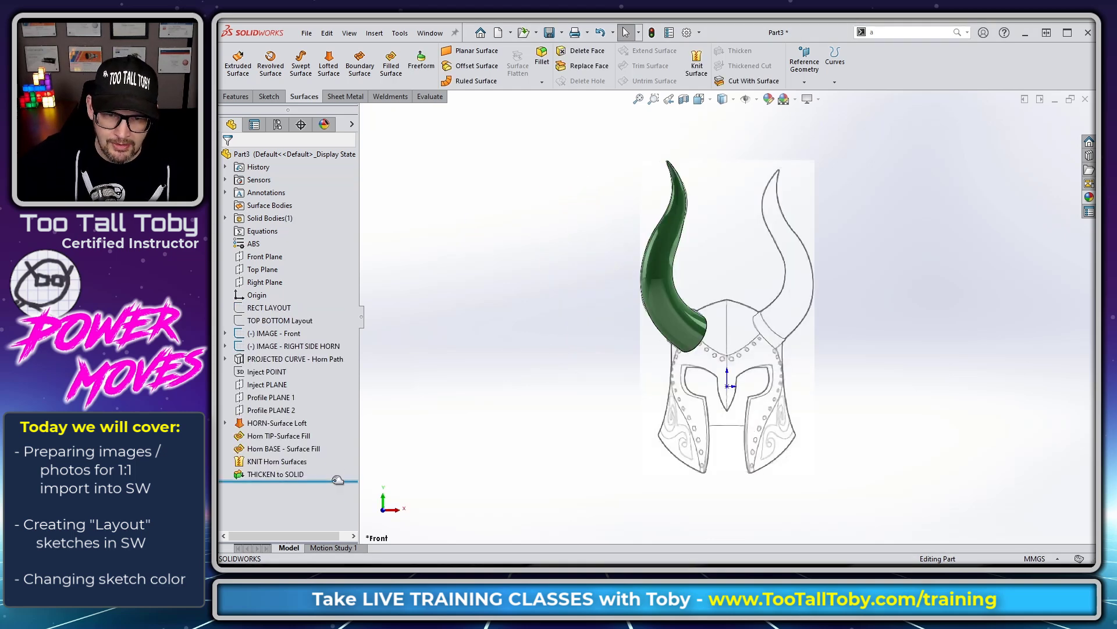
click(278, 320)
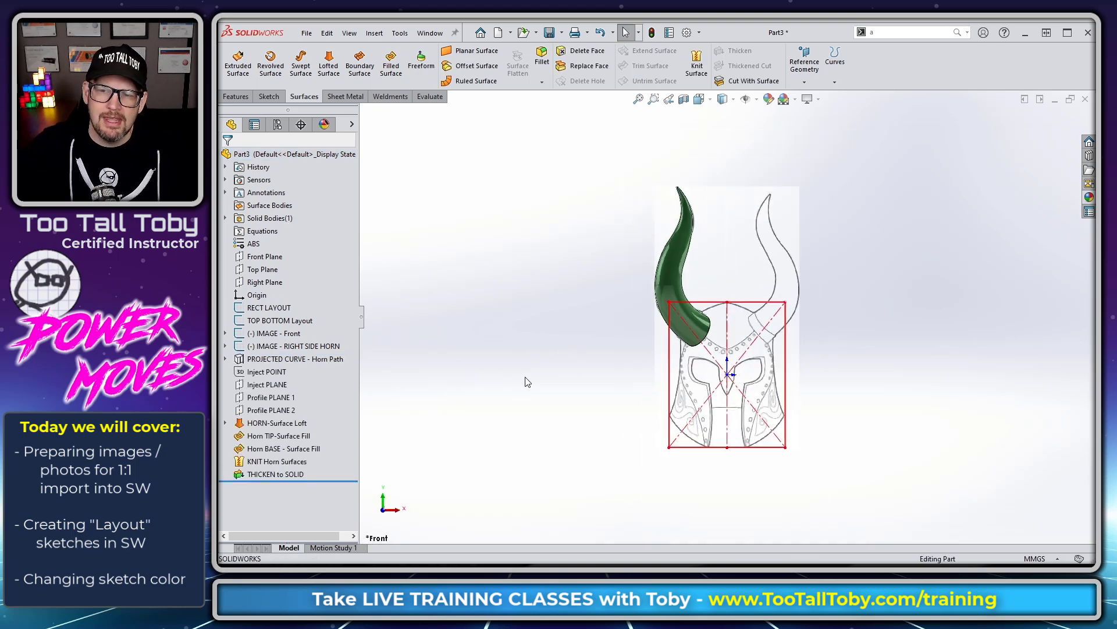
click(277, 333)
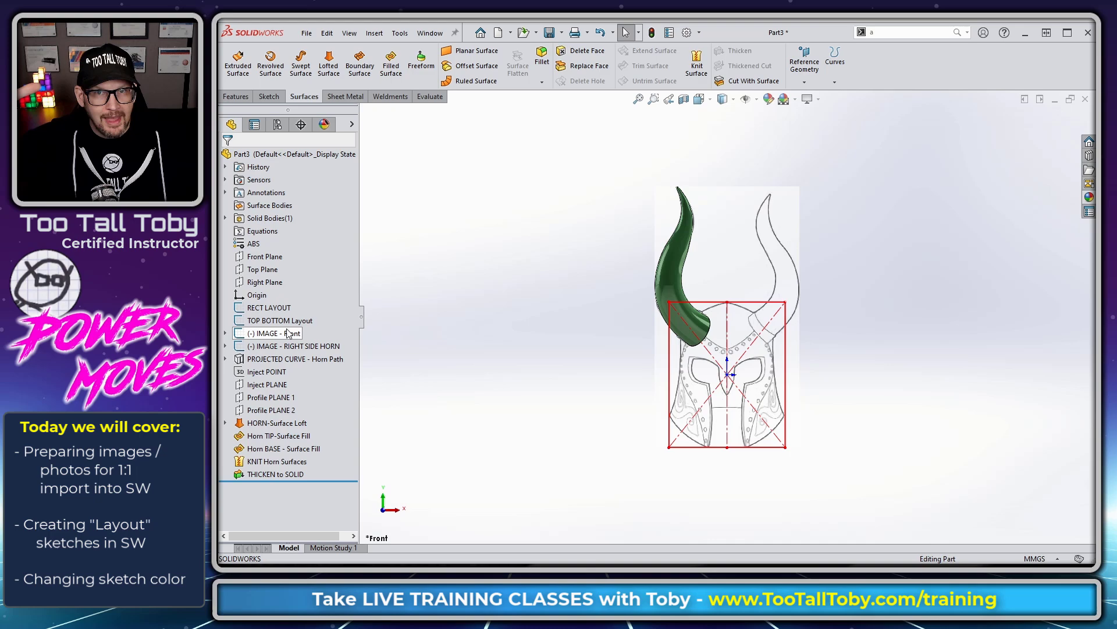